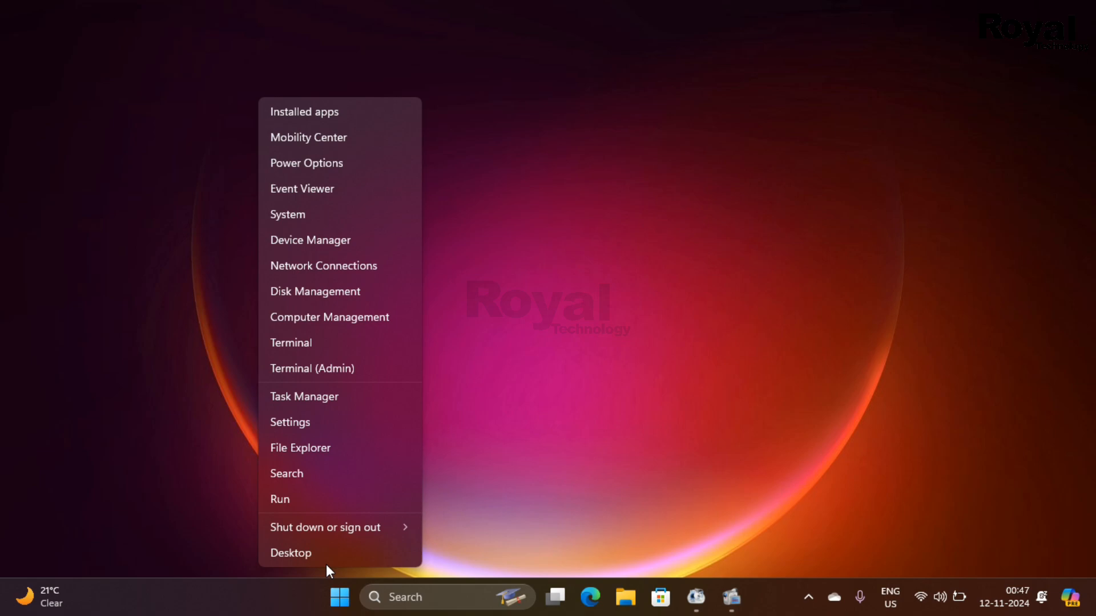
Launch the DirectX Diagnostic Tool by running the dxdiag command from the Run box
click(279, 499)
text(dxdiag)
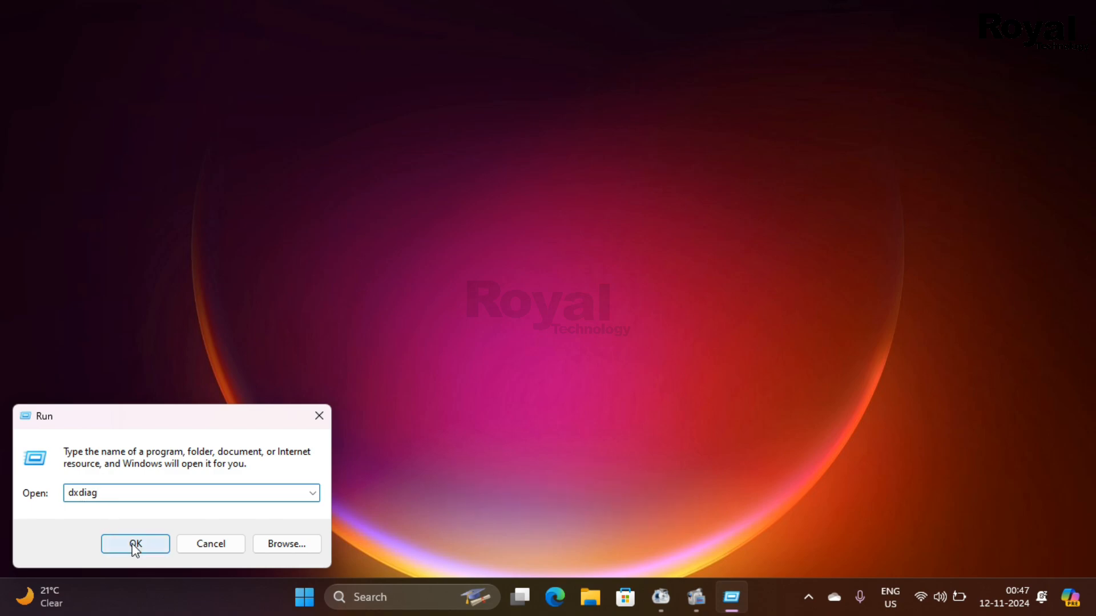
click(135, 544)
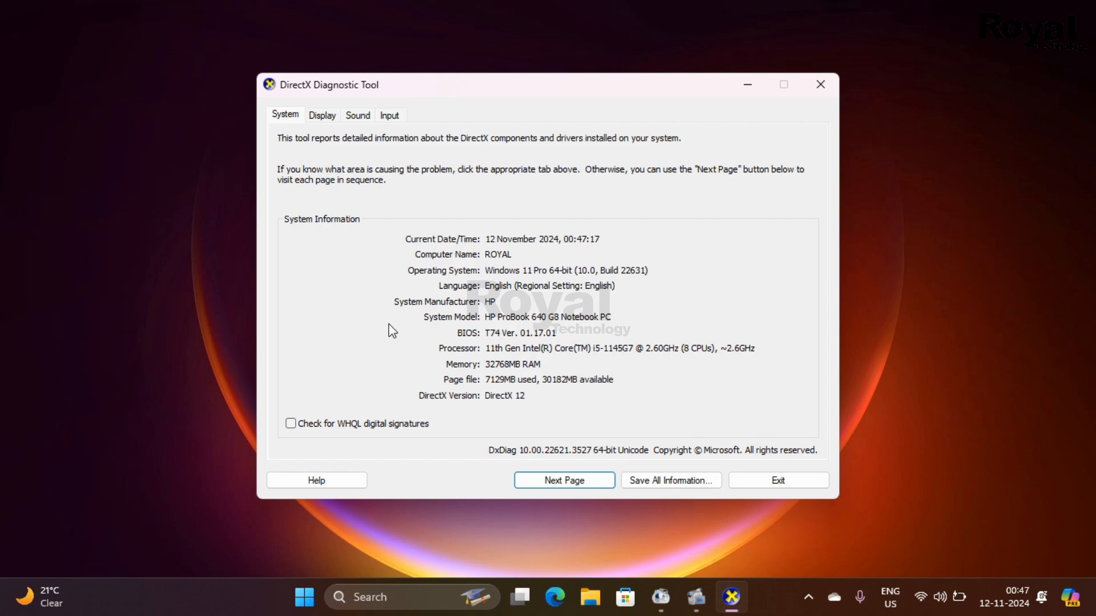
mouse_move(452, 247)
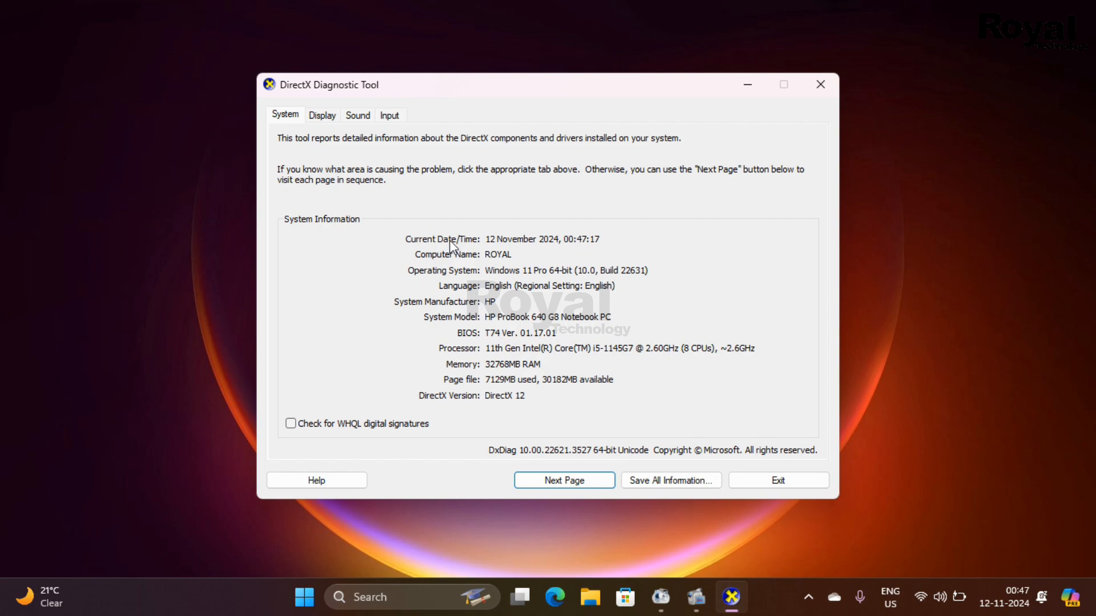
mouse_move(502, 255)
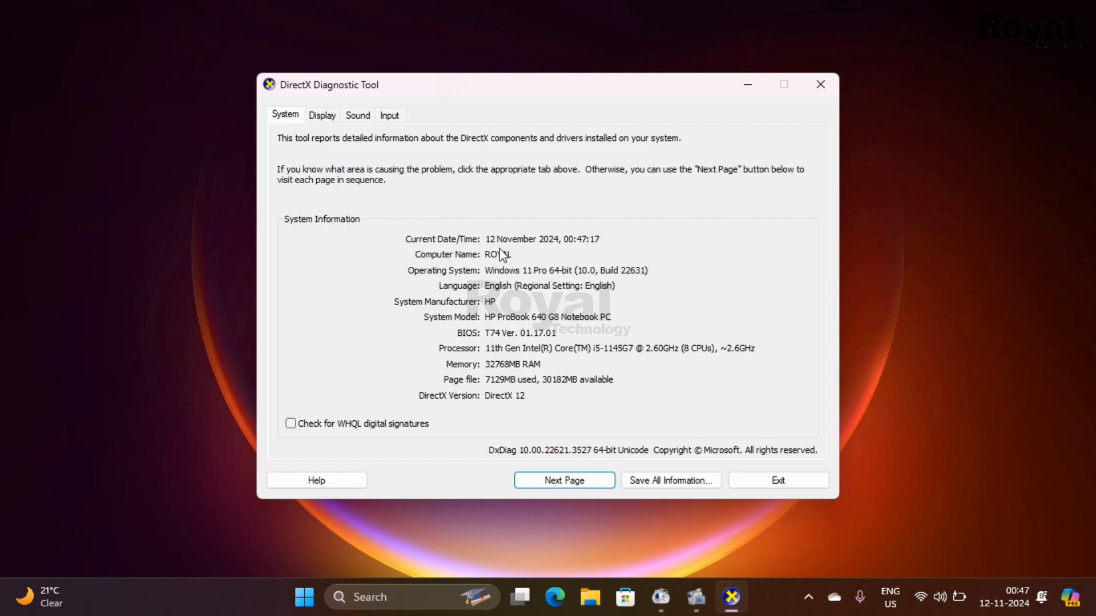
mouse_move(506, 263)
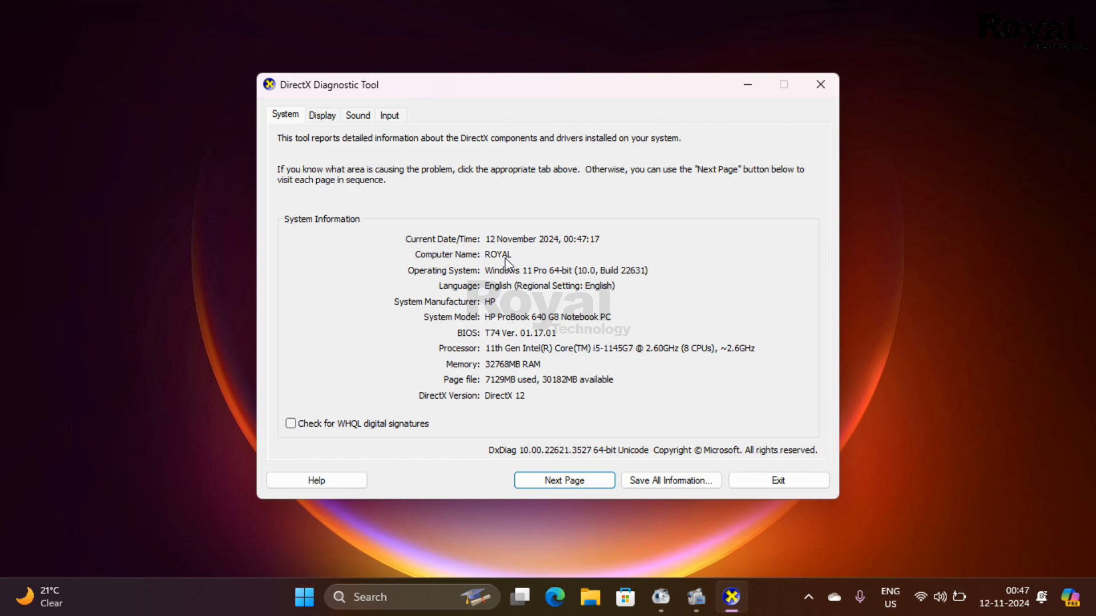
mouse_move(524, 303)
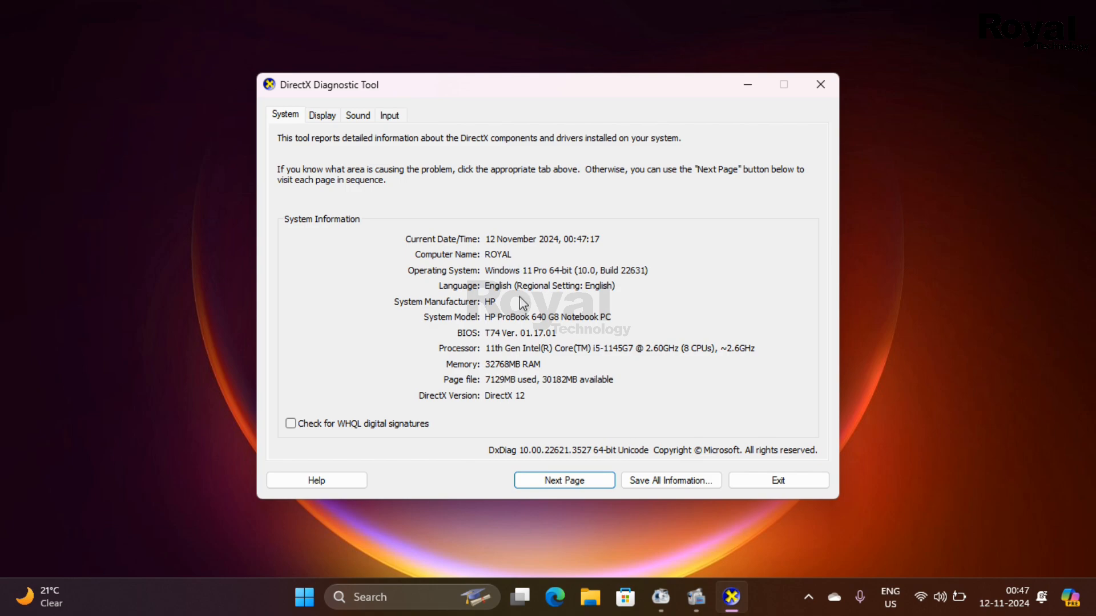
mouse_move(498, 338)
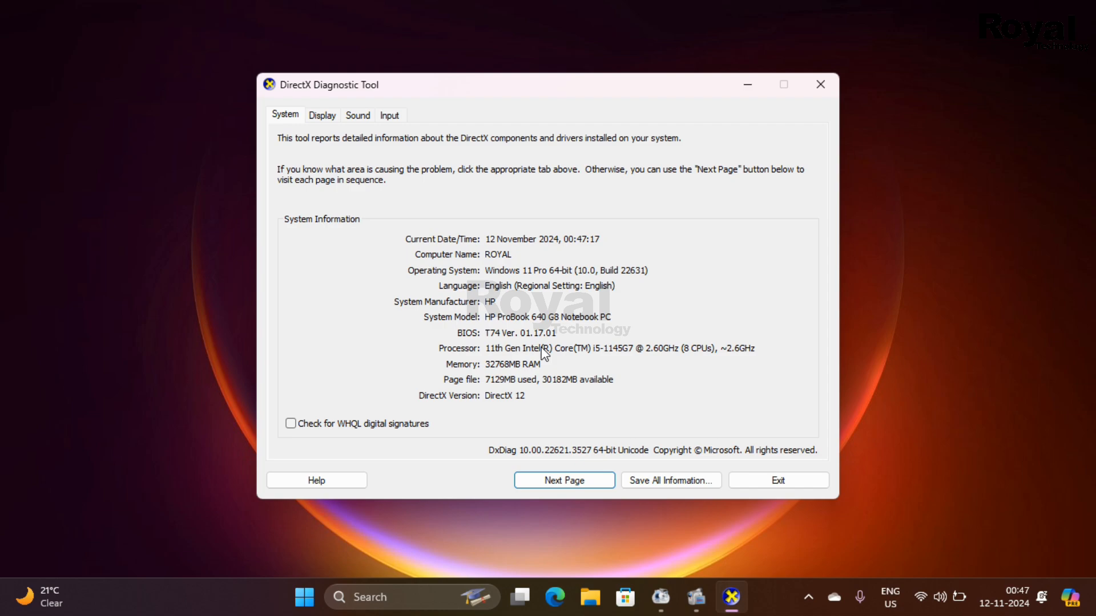
mouse_move(562, 377)
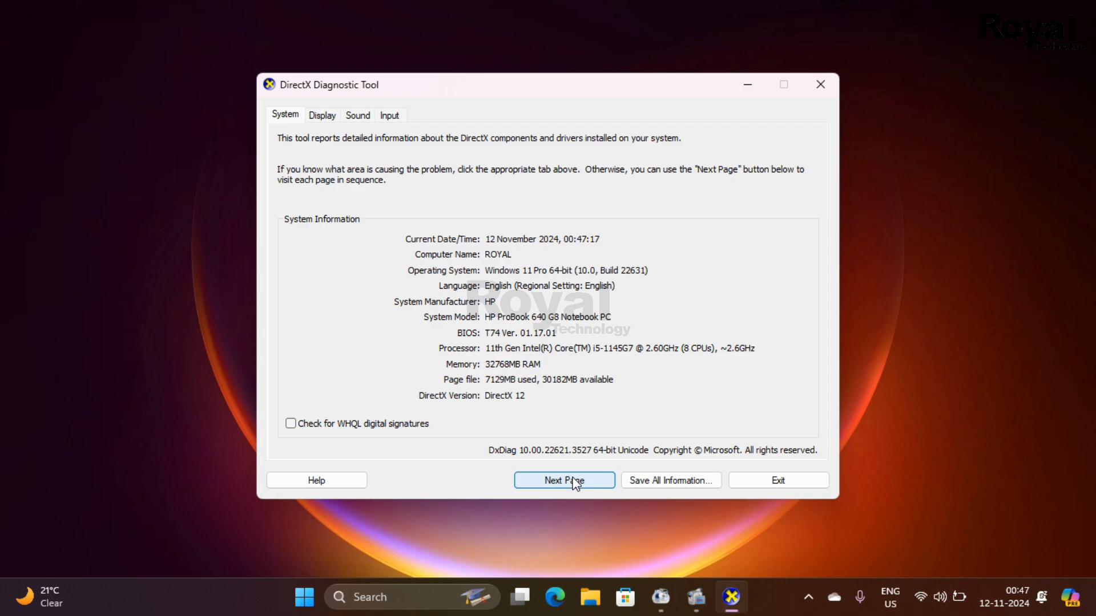
Review the Display page's graphics device details, then move on to the Sound page
click(322, 116)
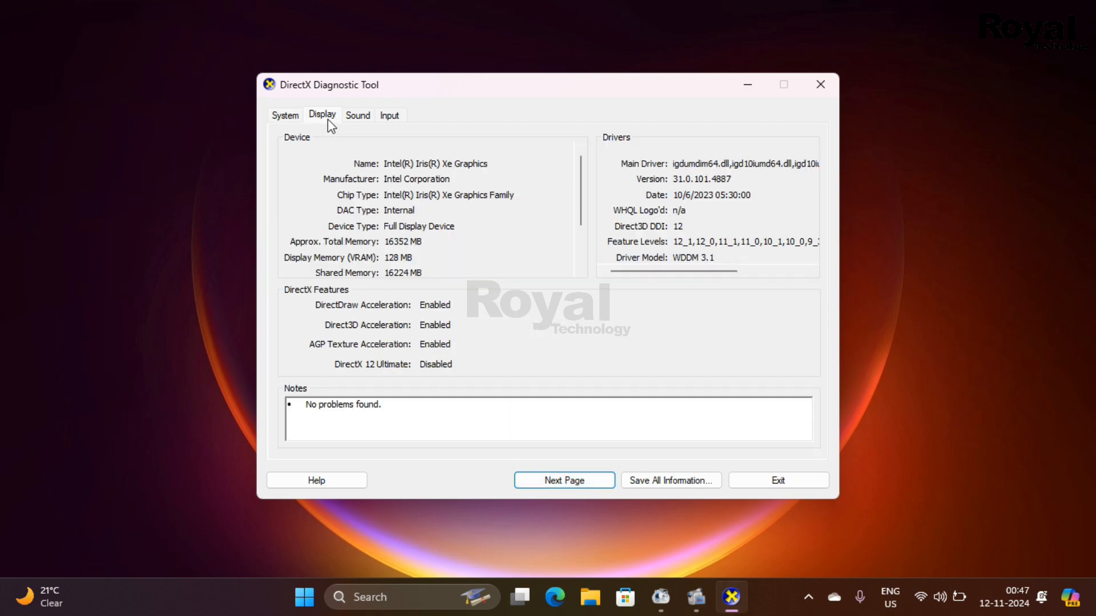
click(285, 115)
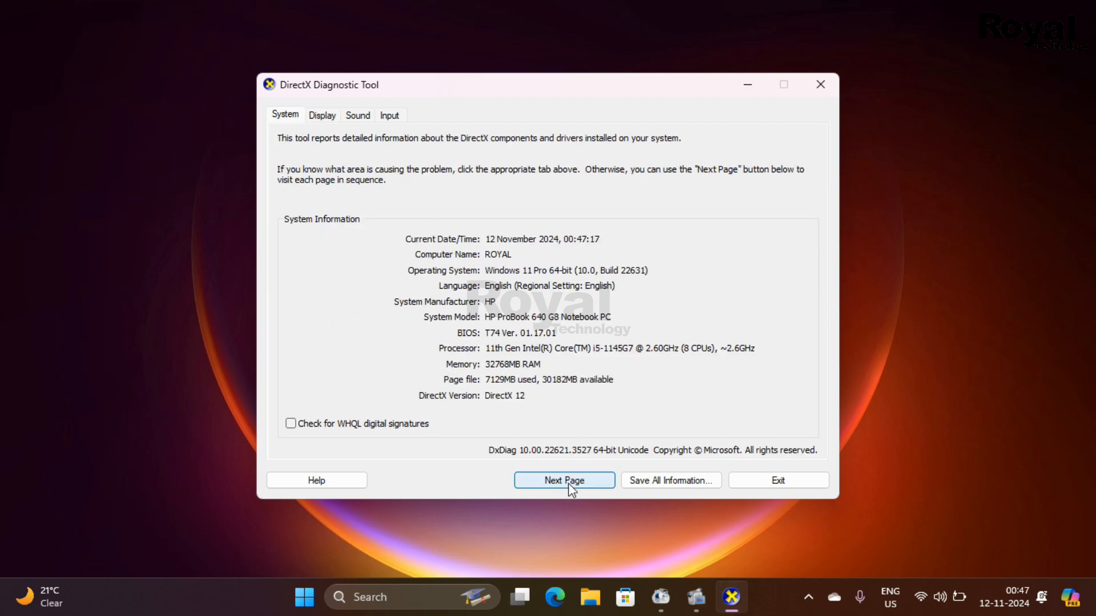
click(564, 480)
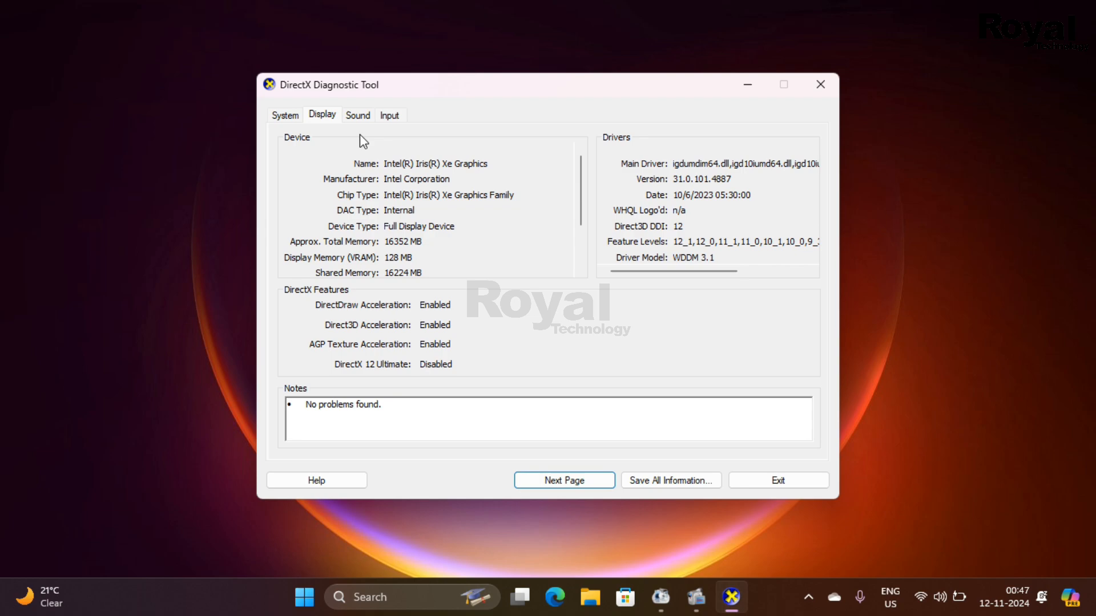
mouse_move(364, 123)
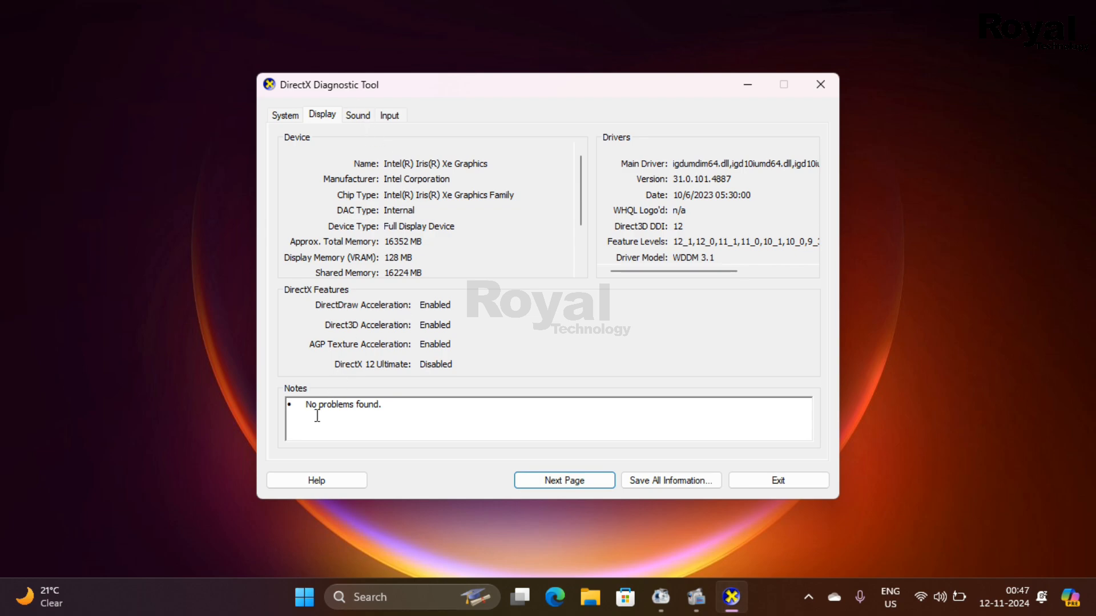
click(357, 114)
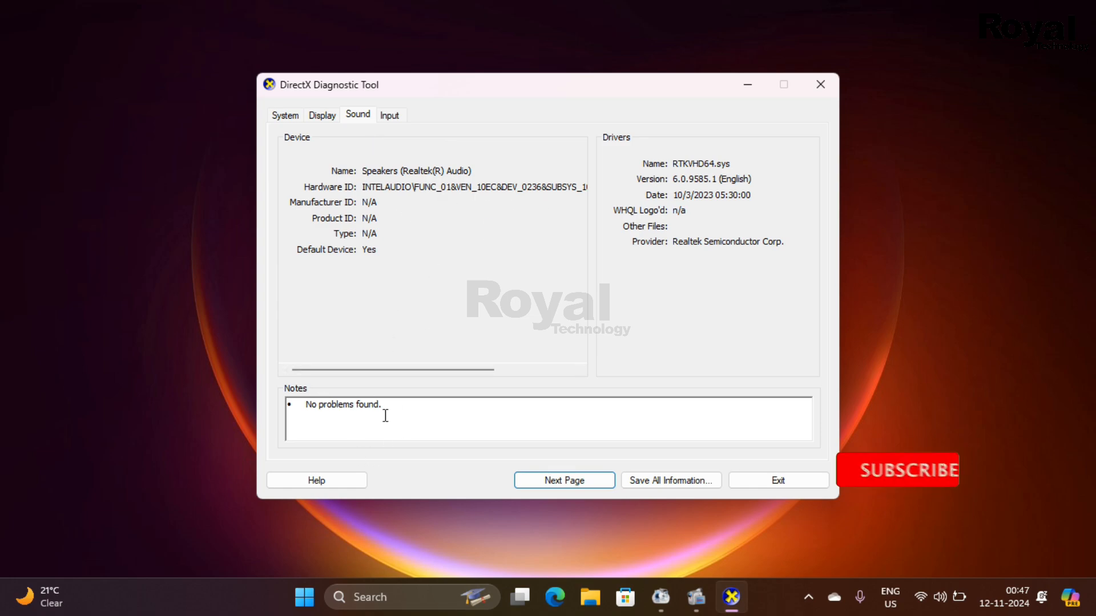
Review the Input devices page, then exit the diagnostic tool back to the desktop
click(388, 114)
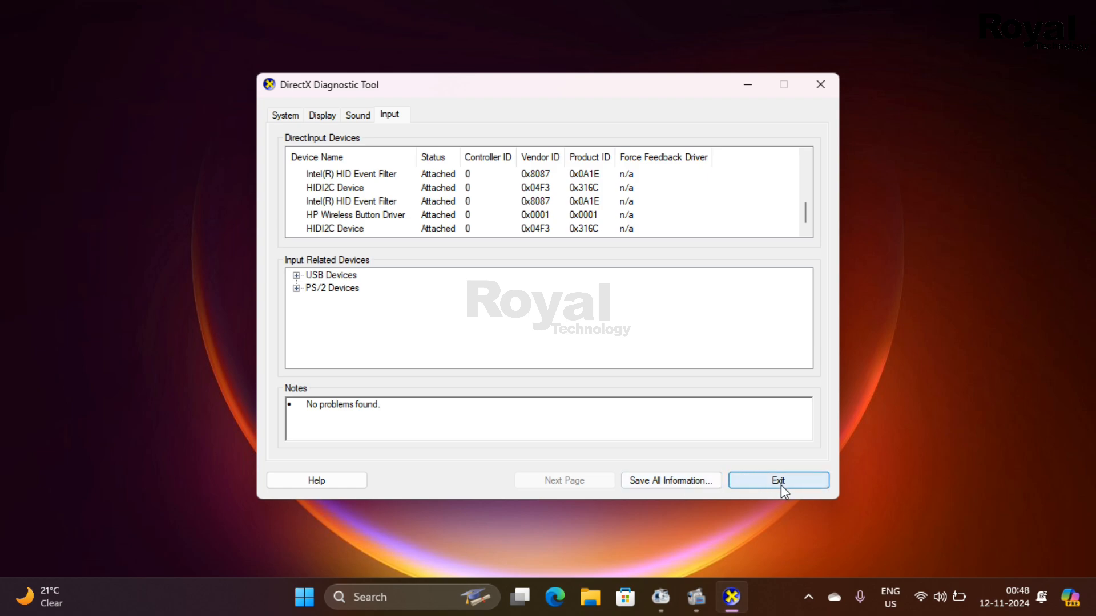
click(776, 481)
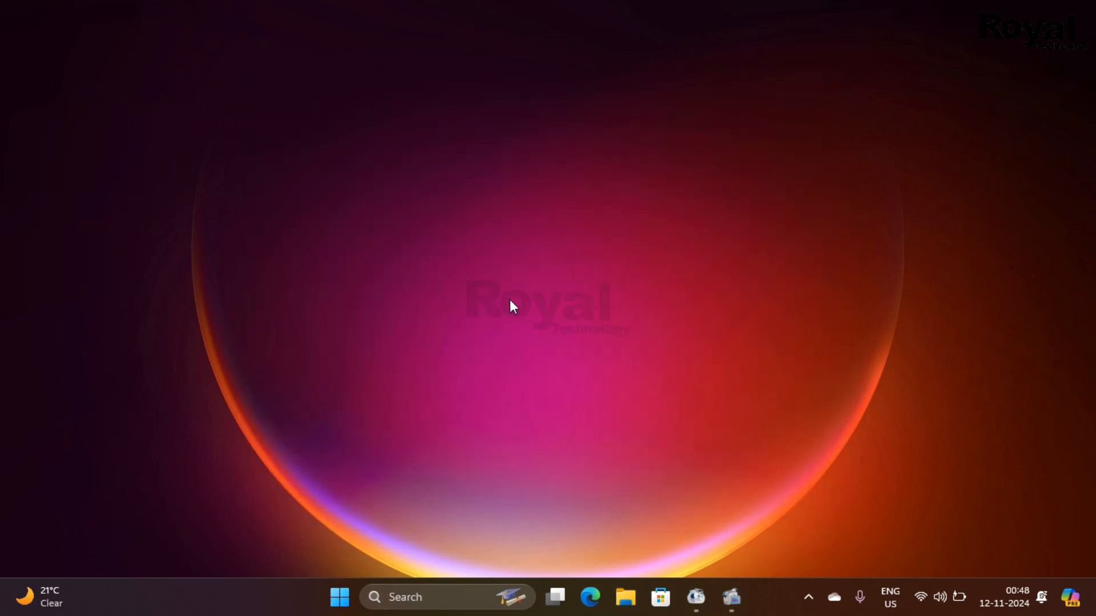